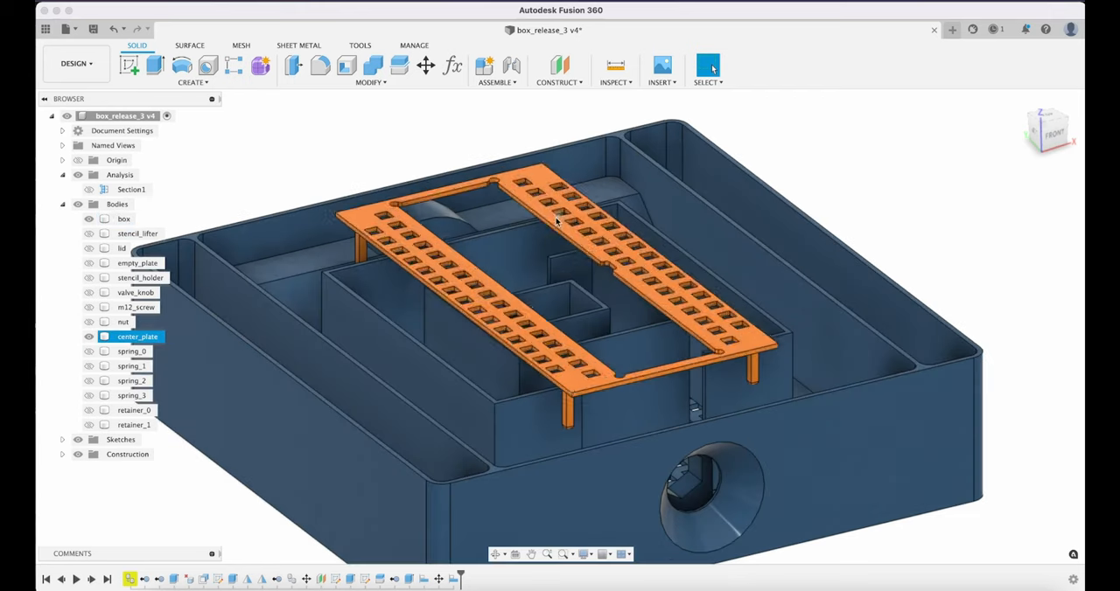
# Scroll through the Magik vacuum solder stencil box V3 release and the Thingiverse files page
pyautogui.click(122, 219)
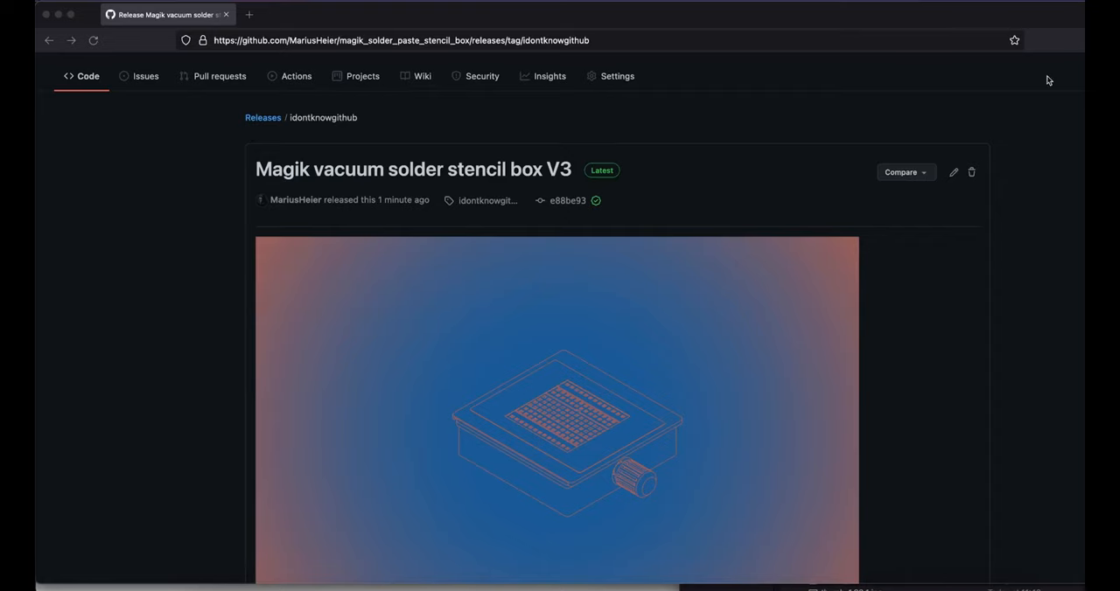
pyautogui.scroll(-3)
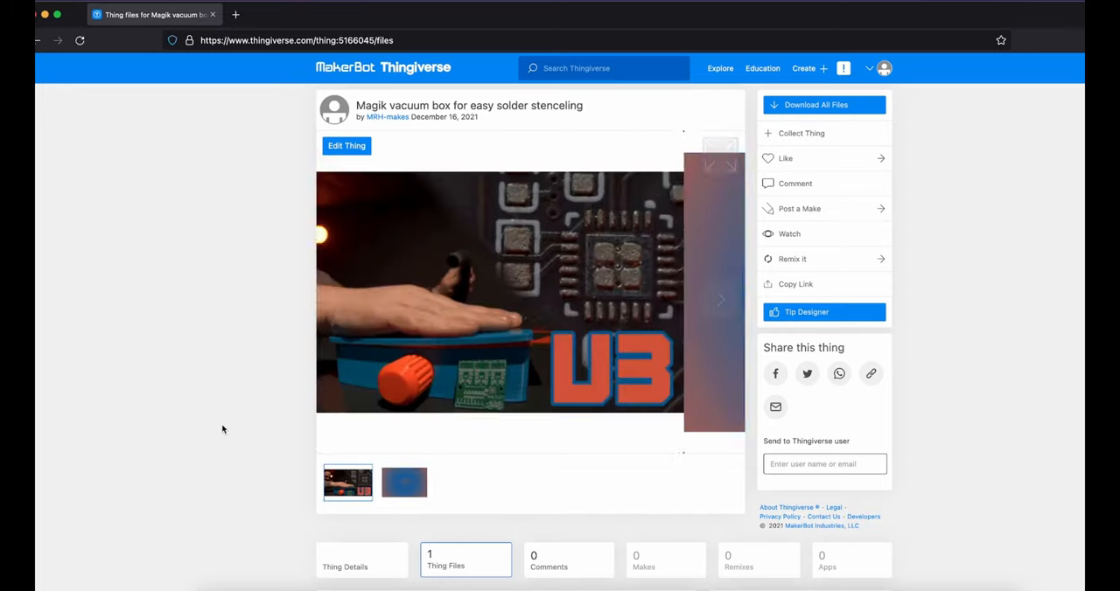
pyautogui.scroll(-3)
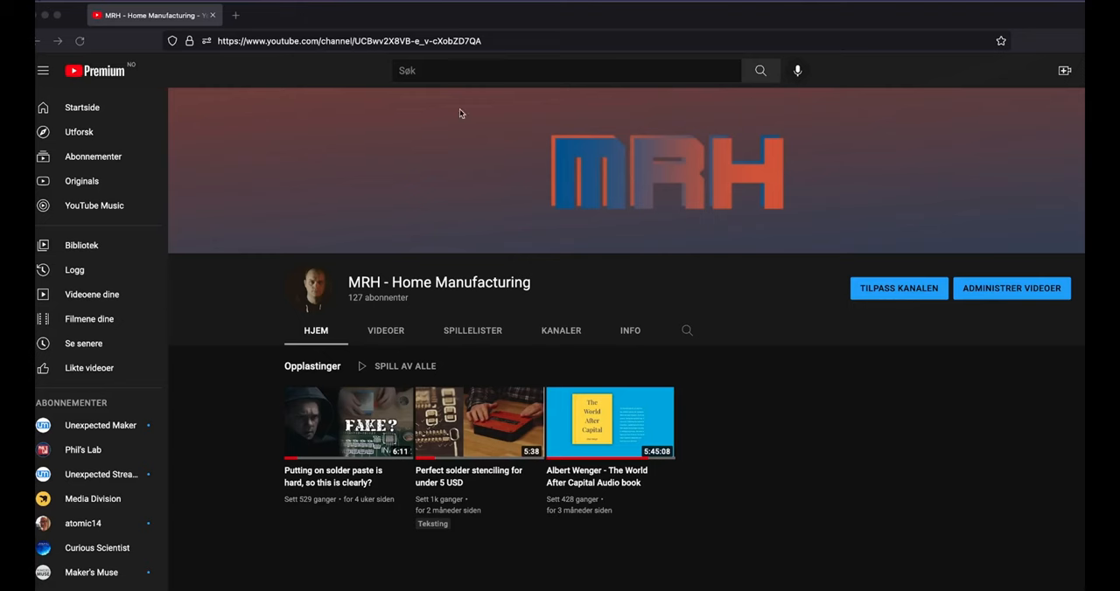
# Play the channel video 'Putting on solder paste is hard, so this is clearly?'
pyautogui.scroll(-3)
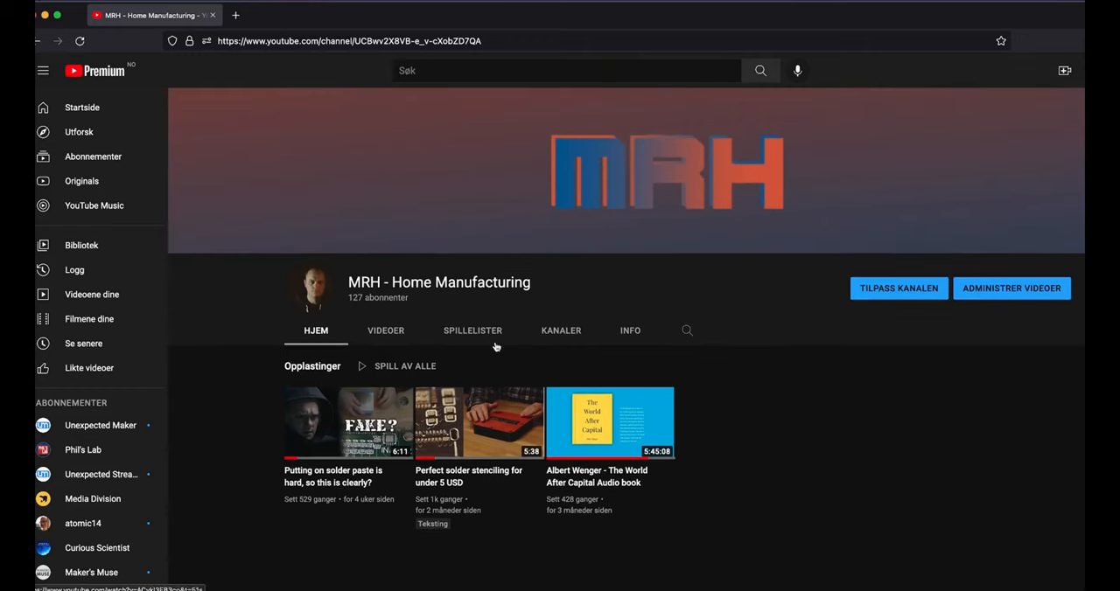
pyautogui.click(346, 422)
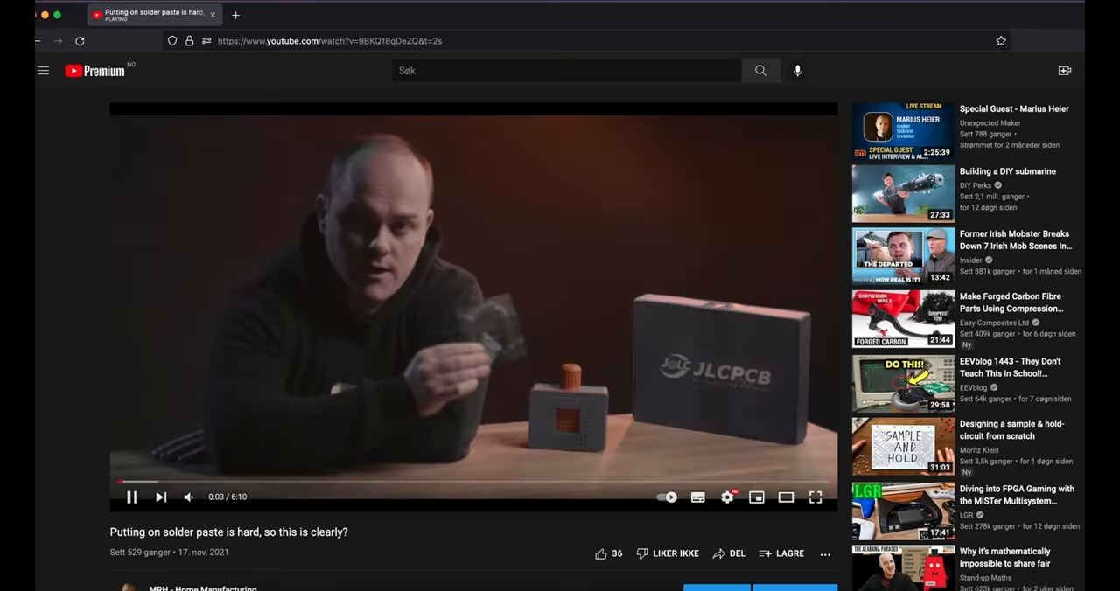